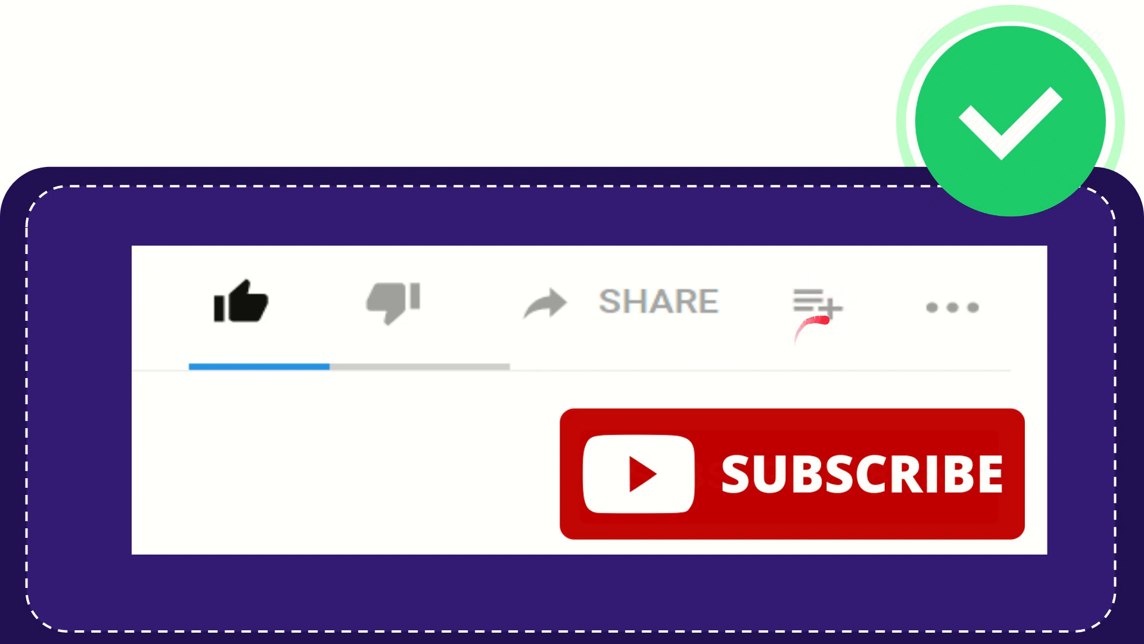
mouse_move(927, 314)
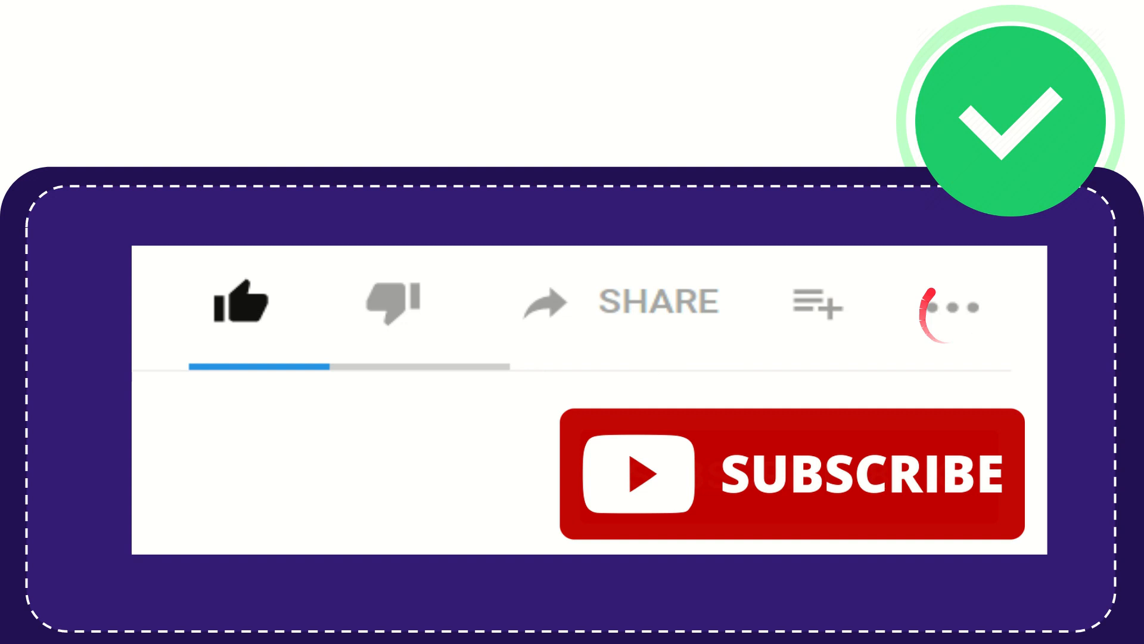